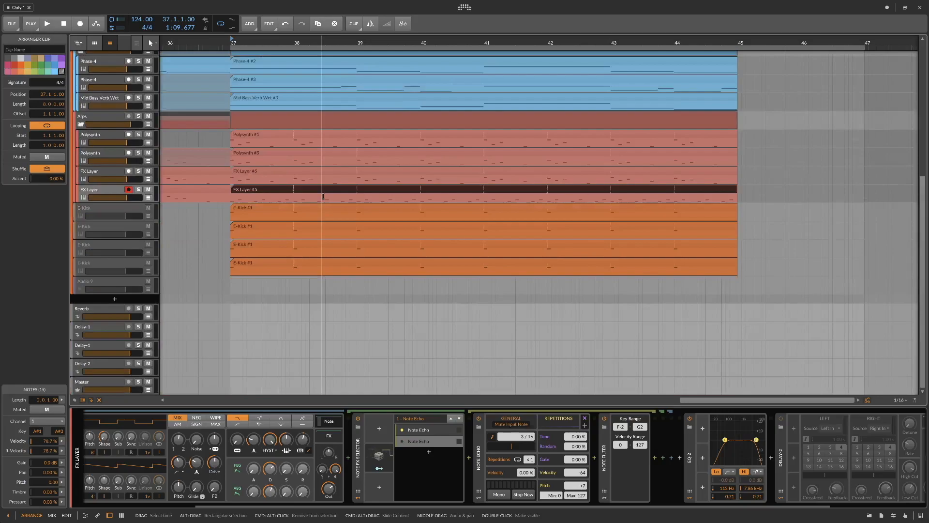
Audition the full arrangement, scrolling through the tracks while it plays.
scroll(up, 3)
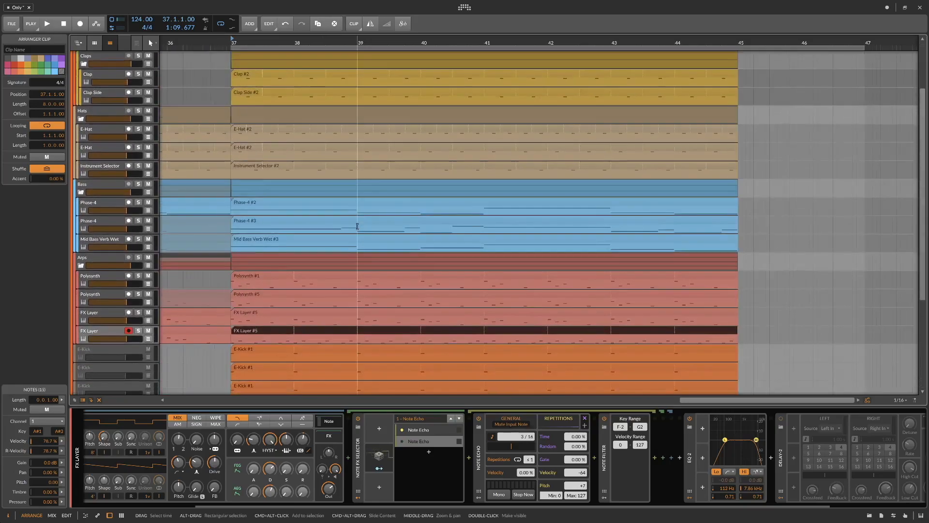
scroll(down, 3)
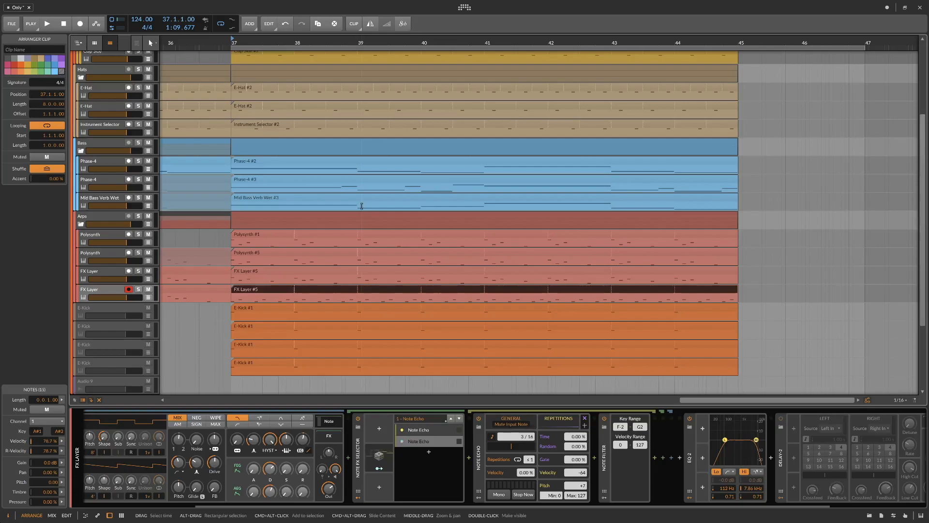
scroll(up, 3)
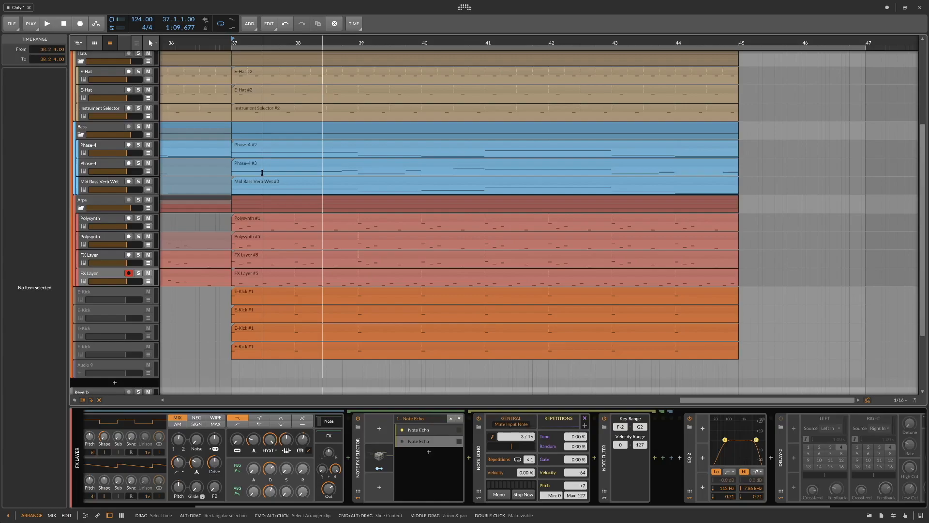
click(47, 24)
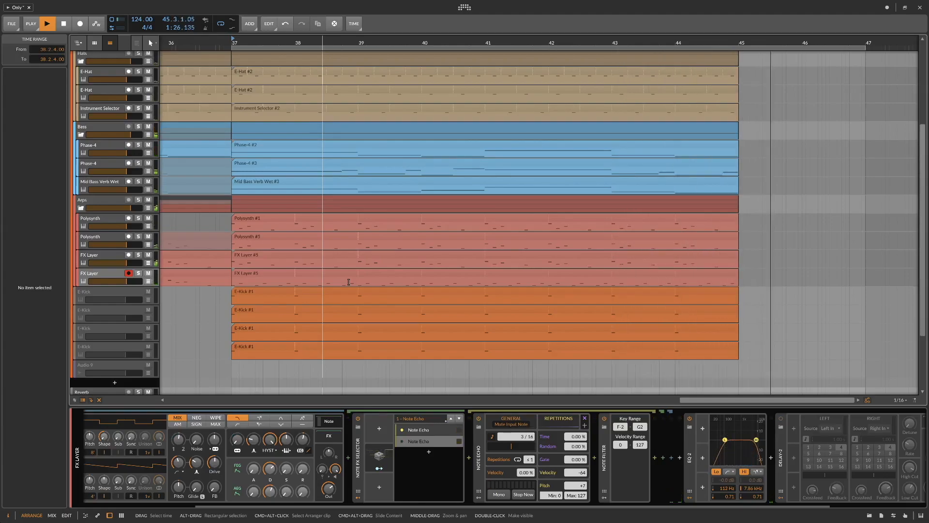
click(46, 24)
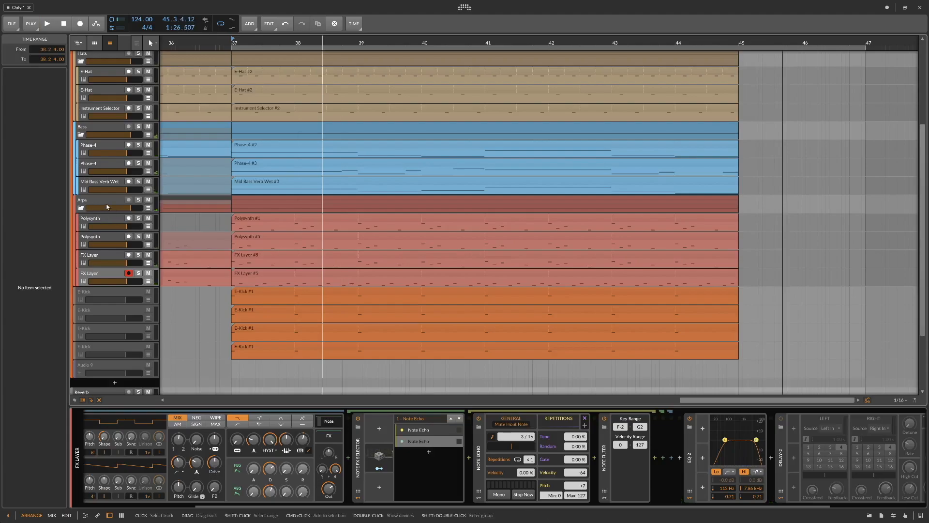
Solo and play the Arps group, then unsolo it and solo Polysynth and FX Layer.
click(83, 199)
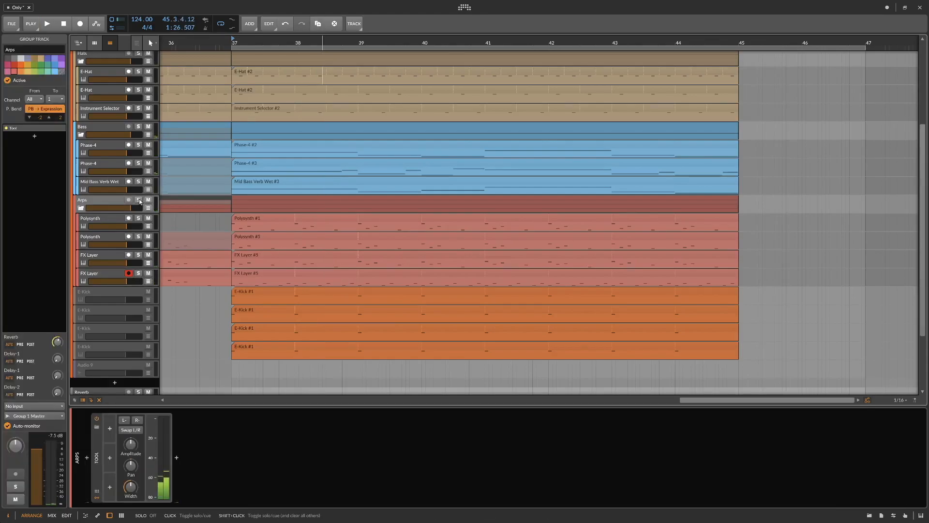
click(139, 199)
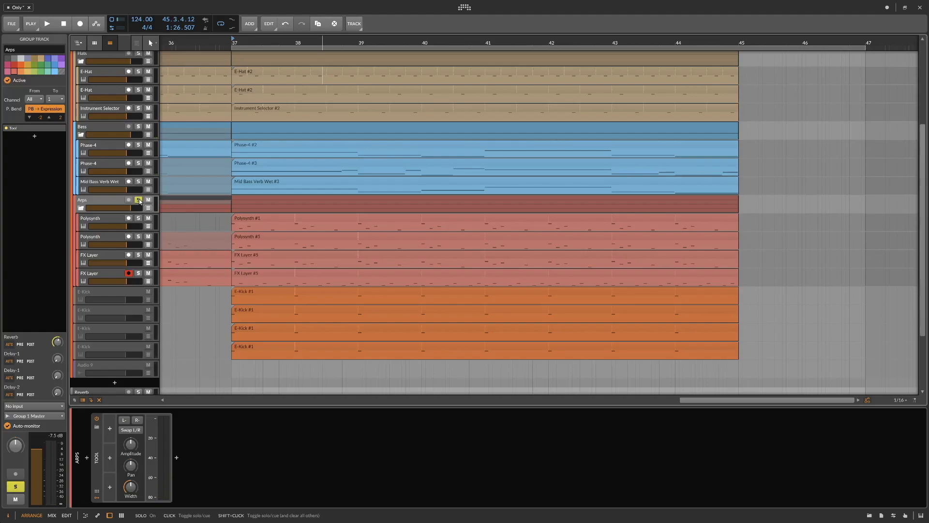
click(46, 23)
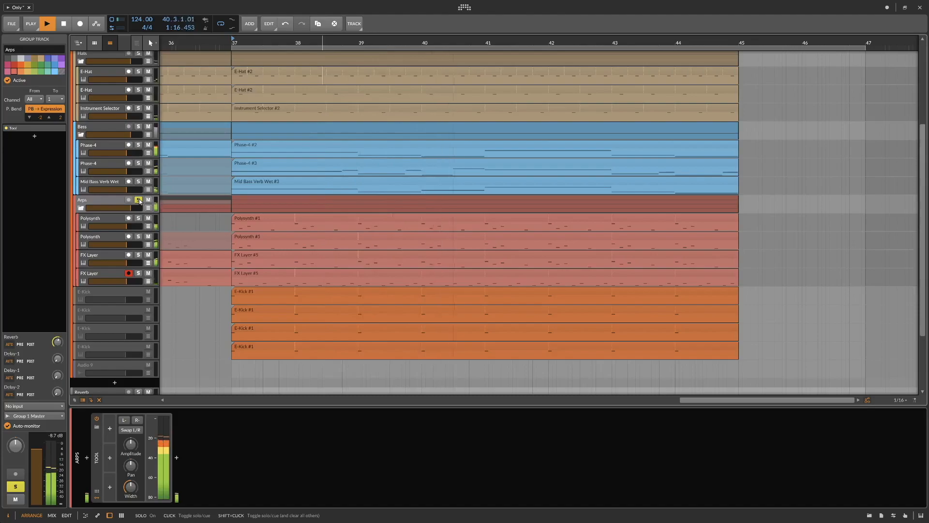
click(138, 199)
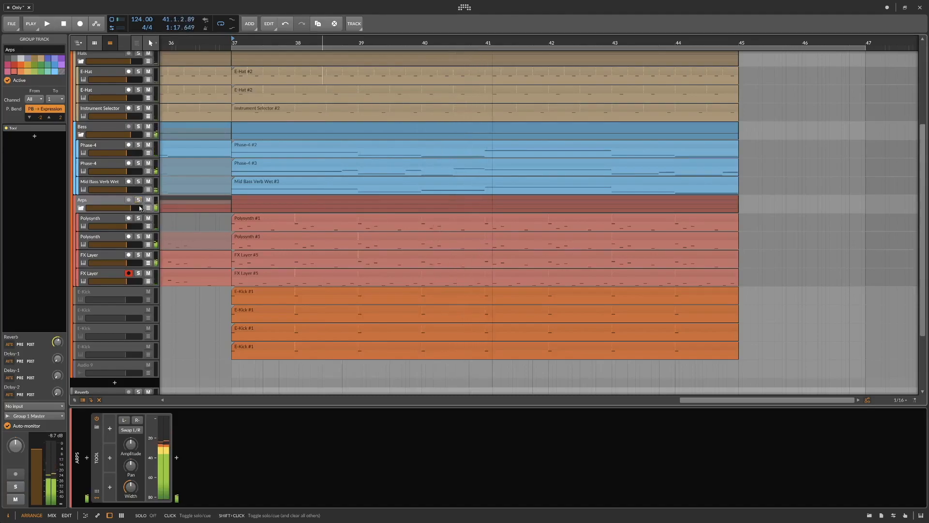
click(137, 218)
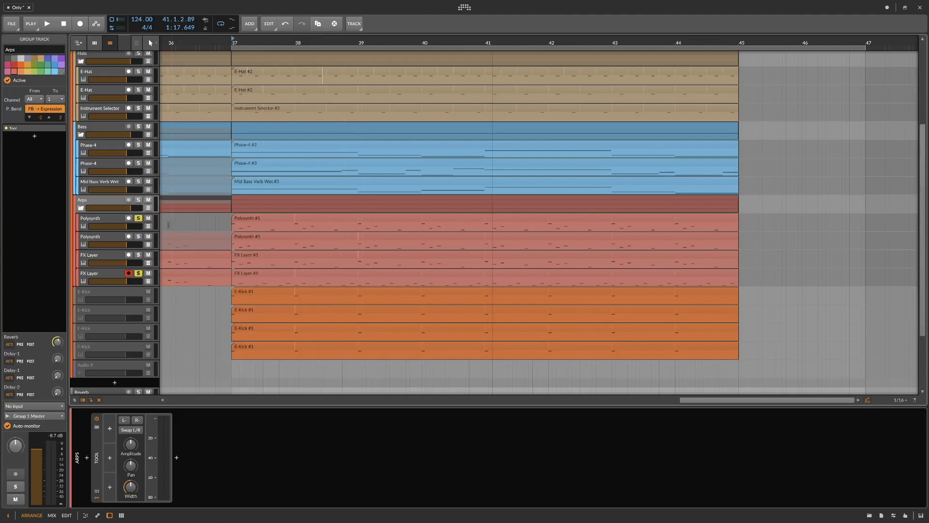
Show the Polysynth track's device chain and select Layer 1 in its Note FX Selector.
click(90, 218)
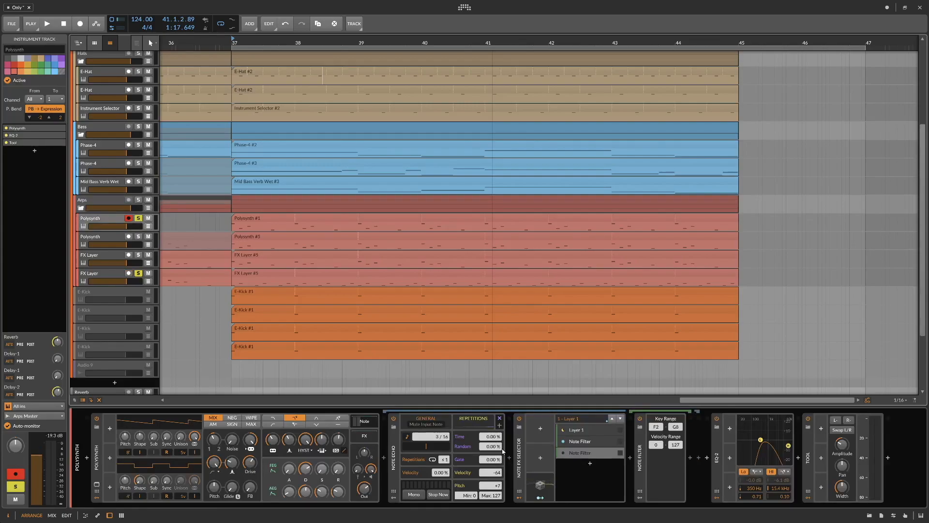
click(580, 452)
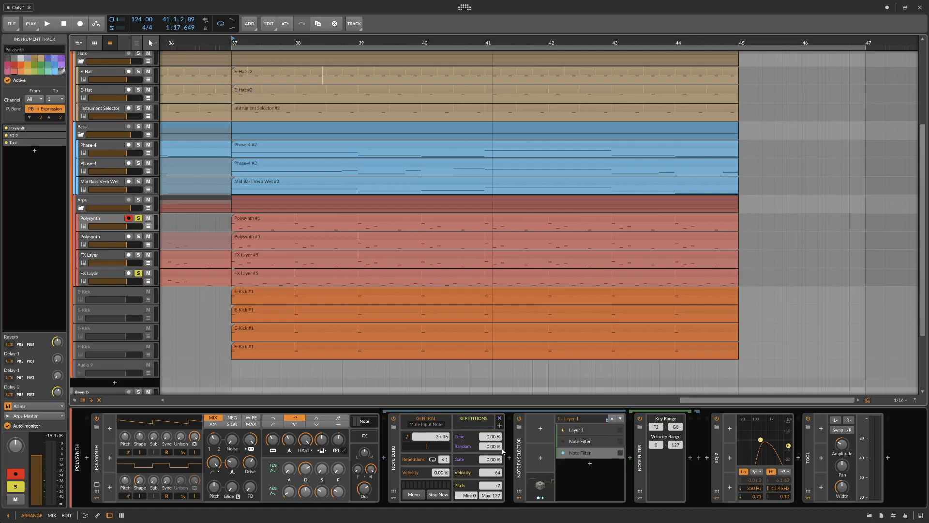
mouse_move(609, 453)
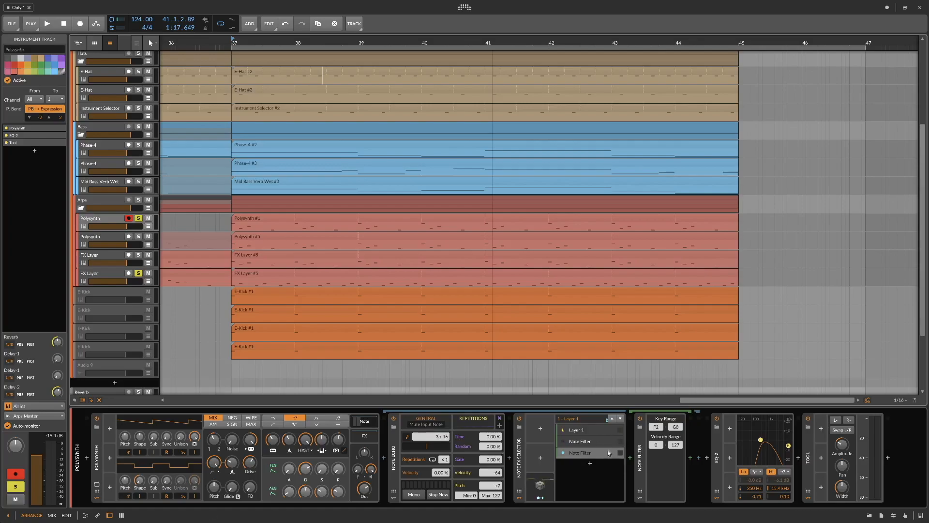
mouse_move(125, 234)
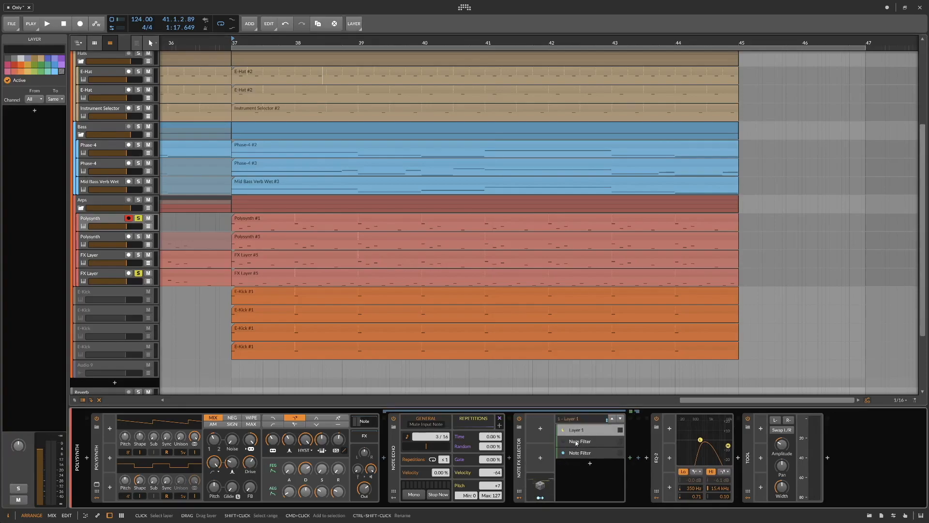
Inspect the Note Filter layer (lowest key A2) and leave only Polysynth soloed.
click(580, 452)
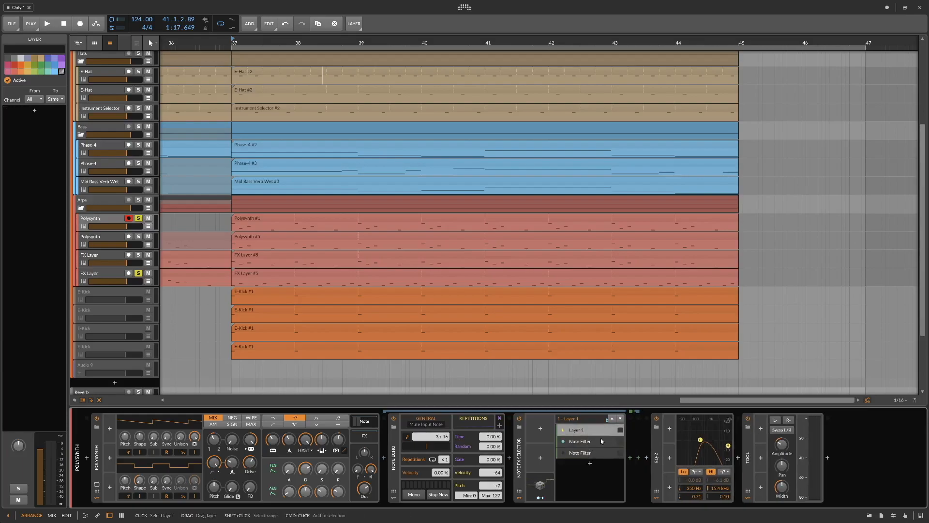
click(580, 441)
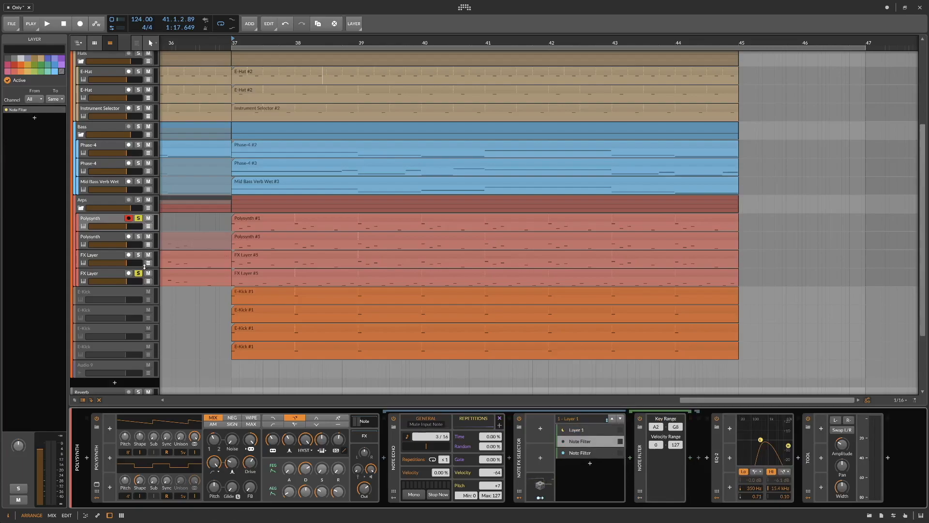
click(46, 24)
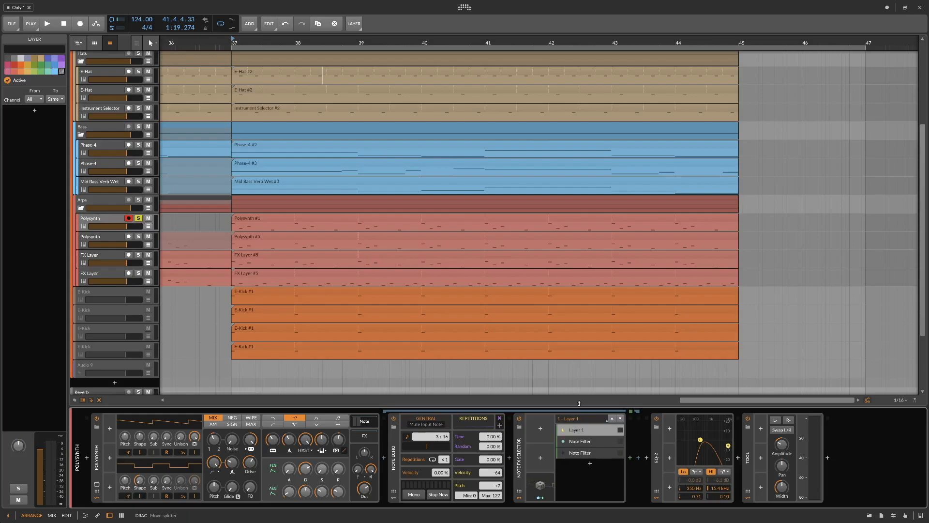
click(561, 452)
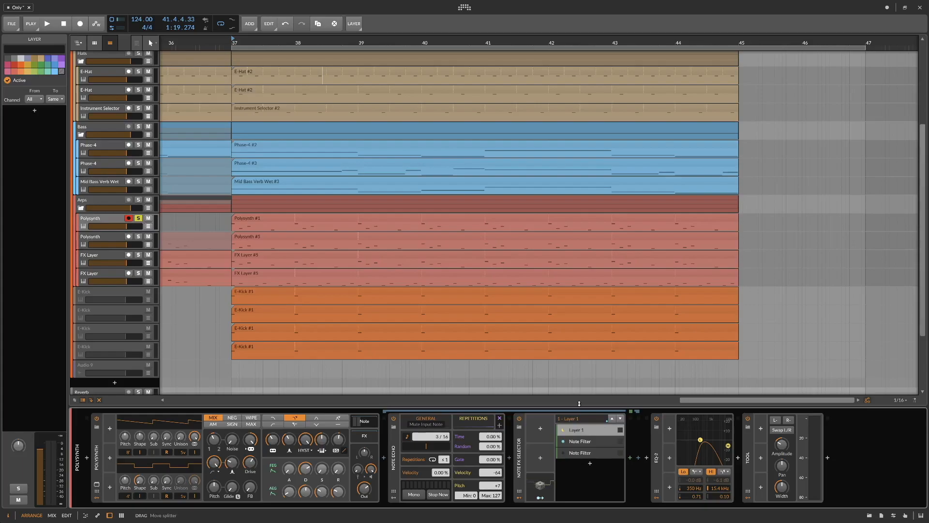
mouse_move(105, 274)
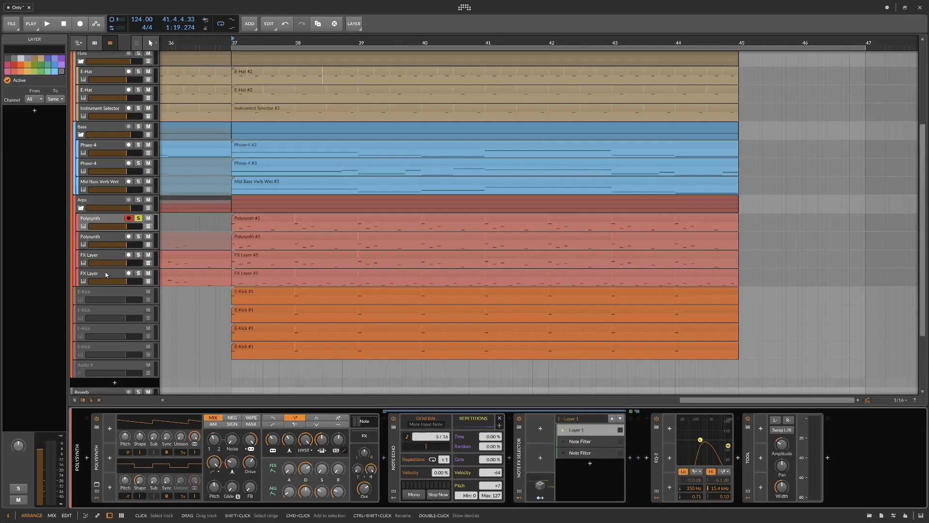
Show the FX Layer chain with Note Echo and Note Filter, soloing it instead of Polysynth.
click(89, 273)
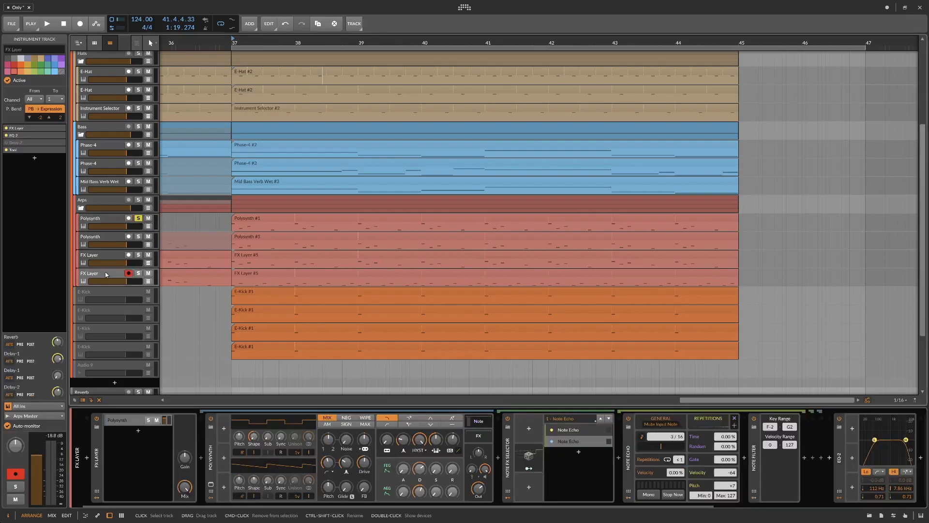
mouse_move(281, 295)
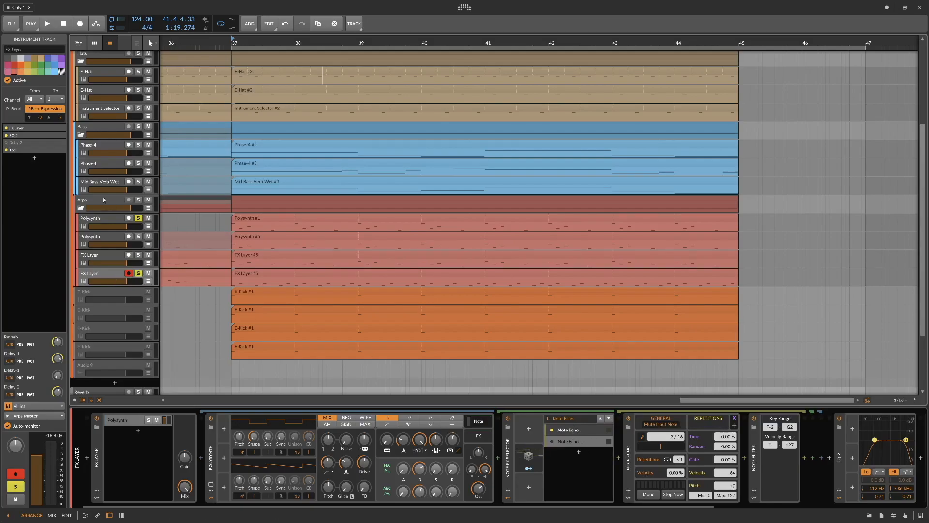
click(46, 23)
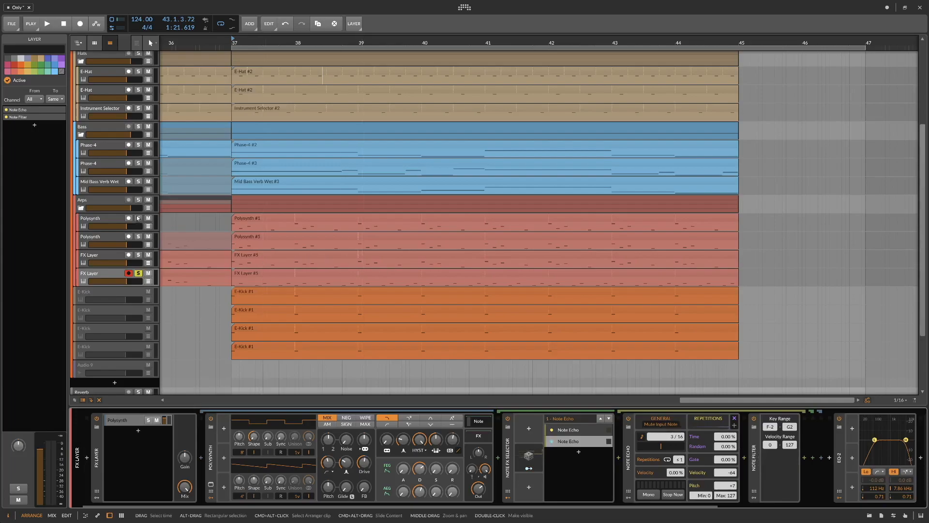
Solo the whole Arps group in place of FX Layer and restart playback from bar 37.
click(137, 199)
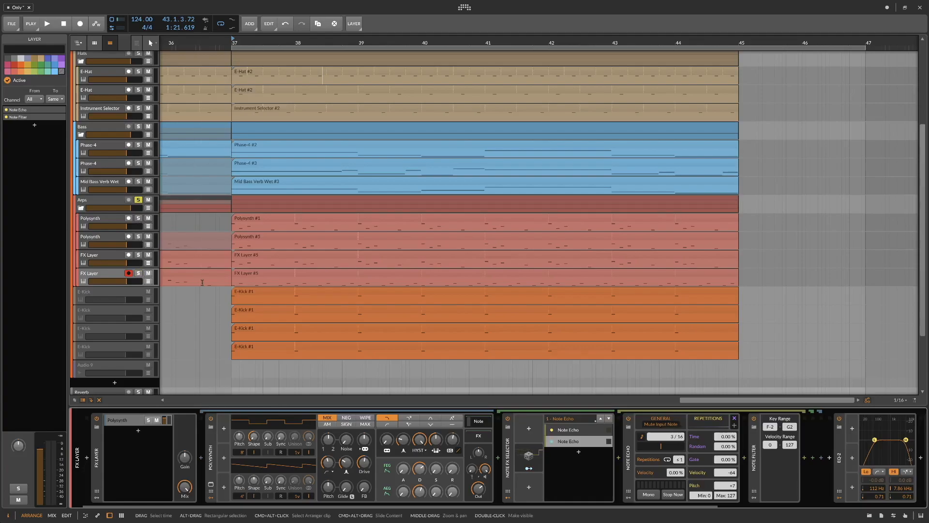
mouse_move(302, 275)
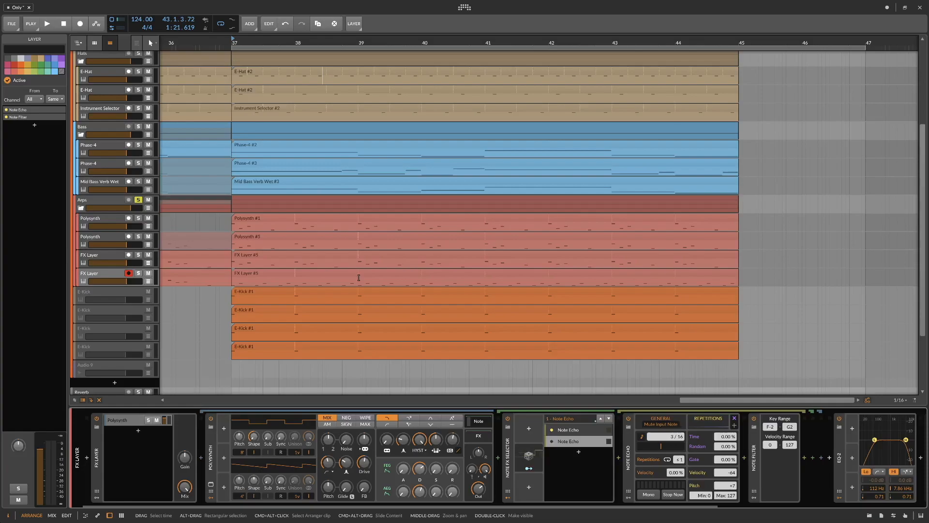
click(46, 23)
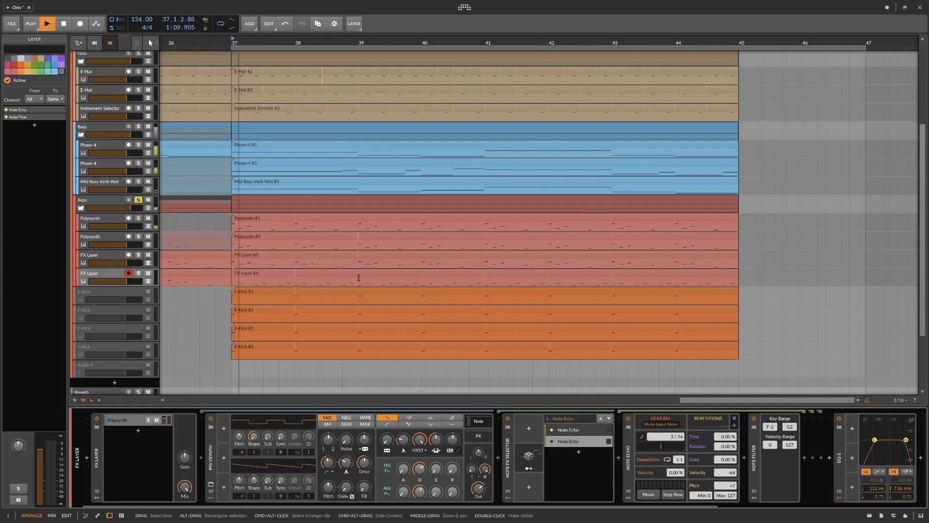